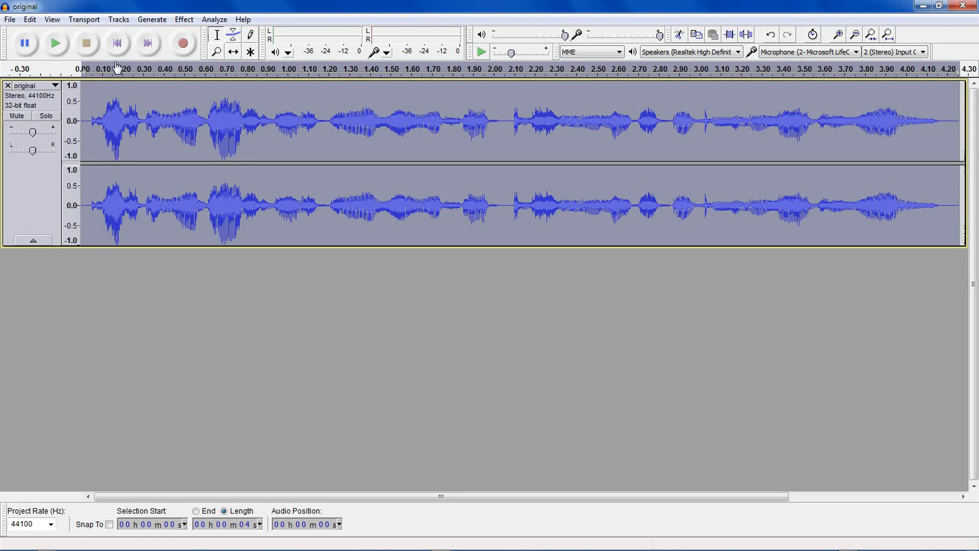
{"action": "mouse_move", "coordinate": [89, 122]}
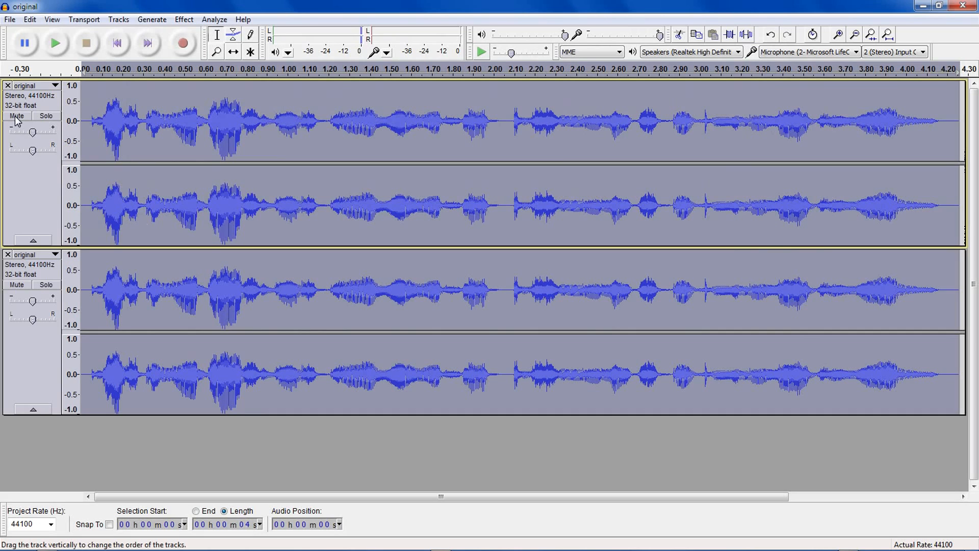
- Mute the original speech track on top so only the duplicate plays
{"action": "left_click", "coordinate": [16, 117]}
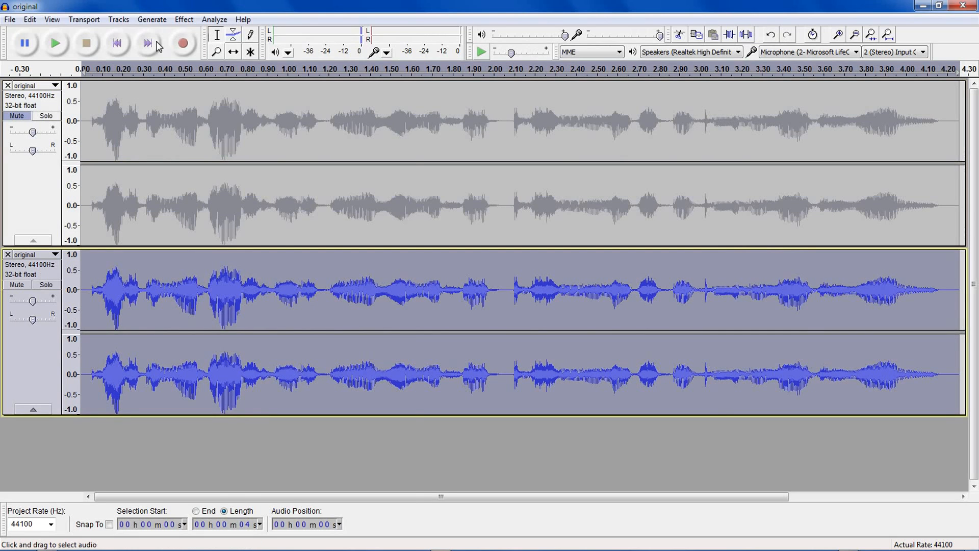
- Apply an Echo with 0.3 s delay and 0.5 decay factor to the duplicate track
{"action": "left_click", "coordinate": [183, 19]}
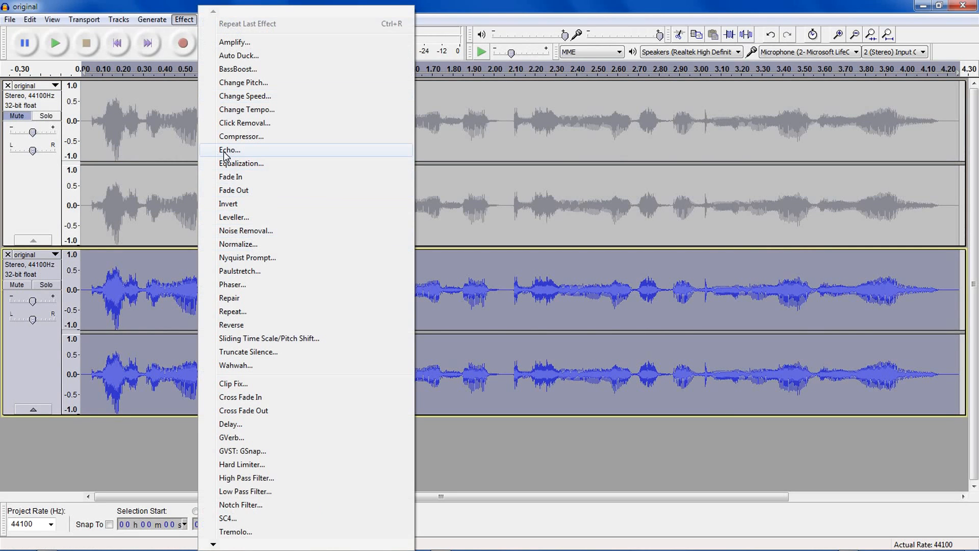
{"action": "left_click", "coordinate": [230, 150]}
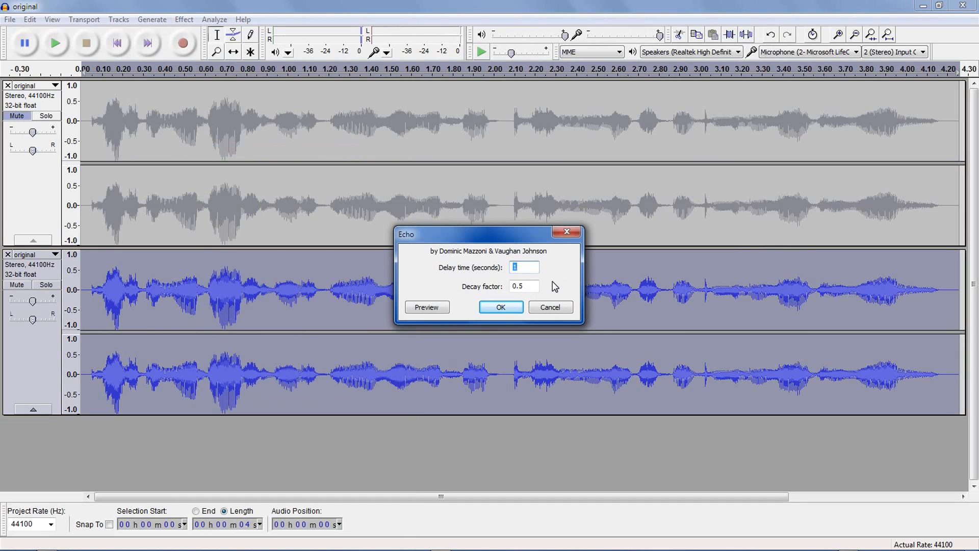
{"action": "type", "text": ".3"}
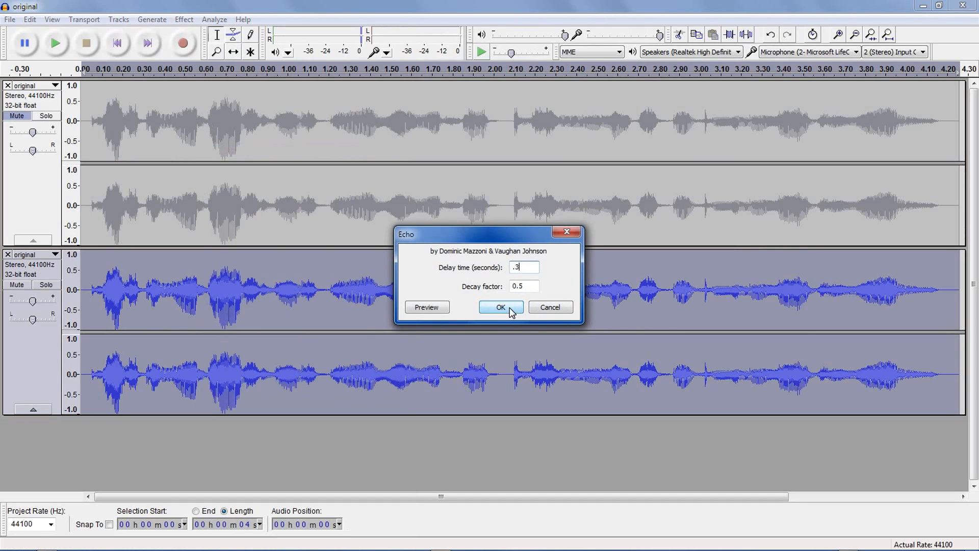
{"action": "left_click", "coordinate": [500, 306]}
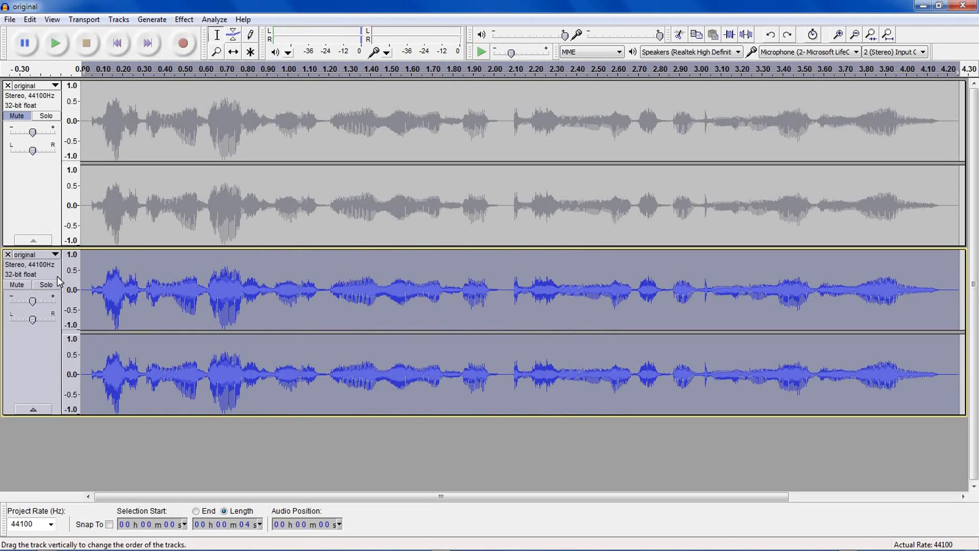
{"action": "left_click", "coordinate": [183, 19]}
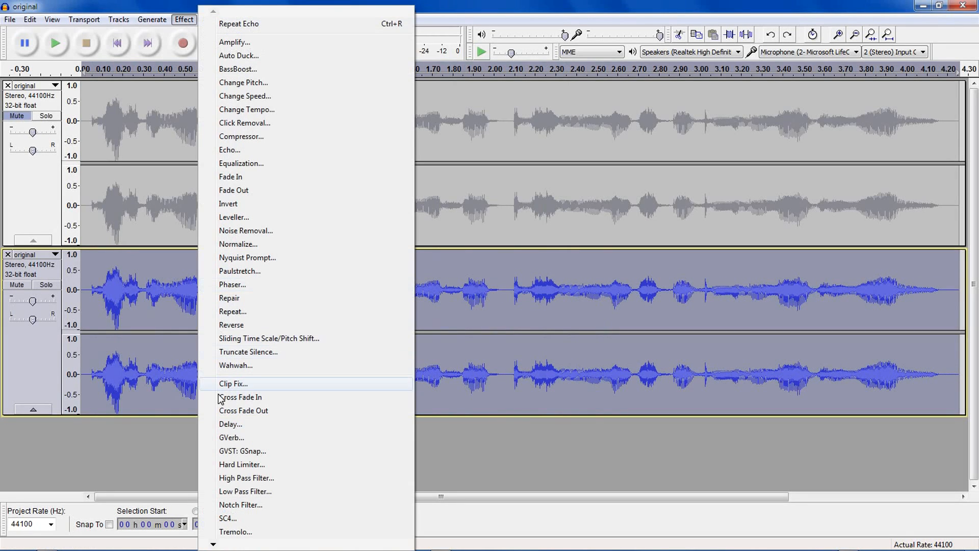
{"action": "left_click", "coordinate": [230, 424]}
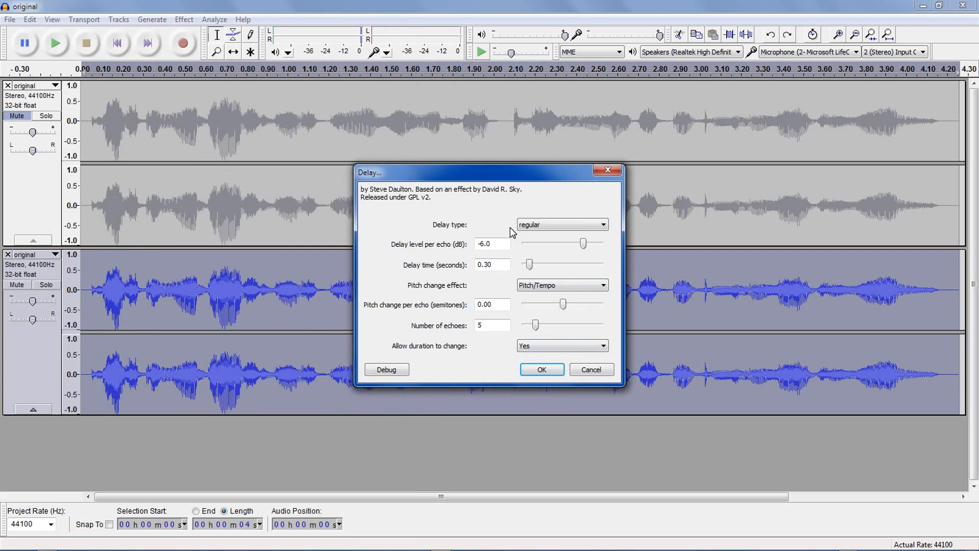
{"action": "left_click", "coordinate": [560, 224]}
{"action": "type", "text": "0.2"}
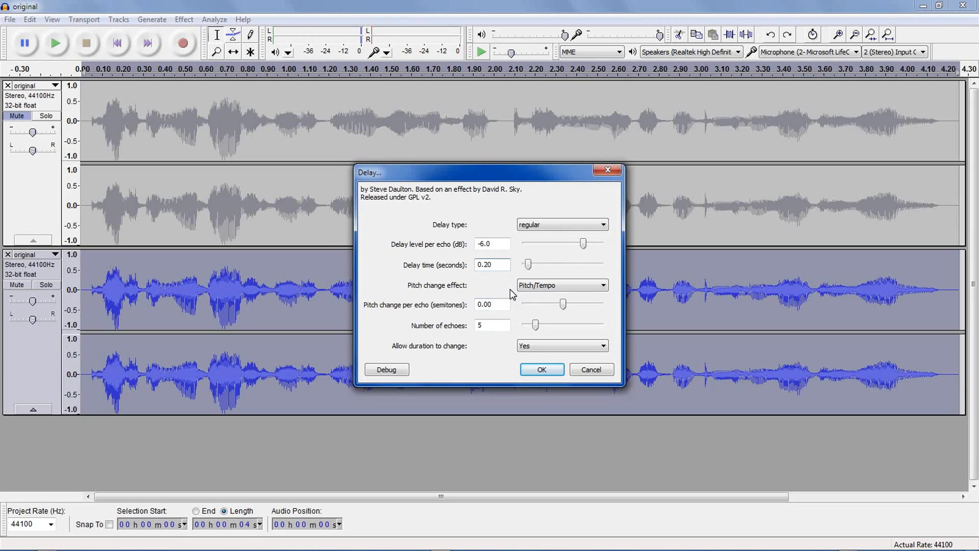
{"action": "left_click", "coordinate": [492, 325]}
{"action": "type", "text": "4"}
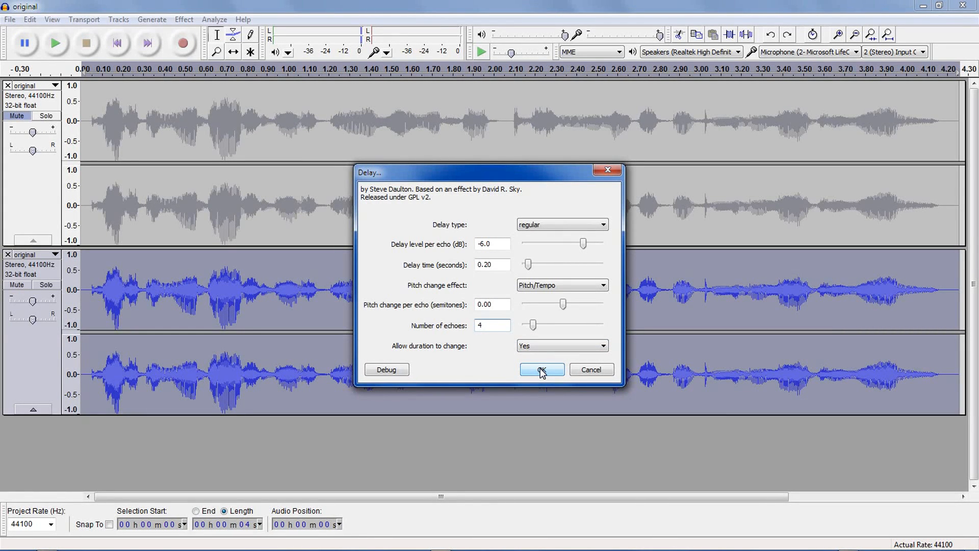
{"action": "left_click", "coordinate": [492, 326]}
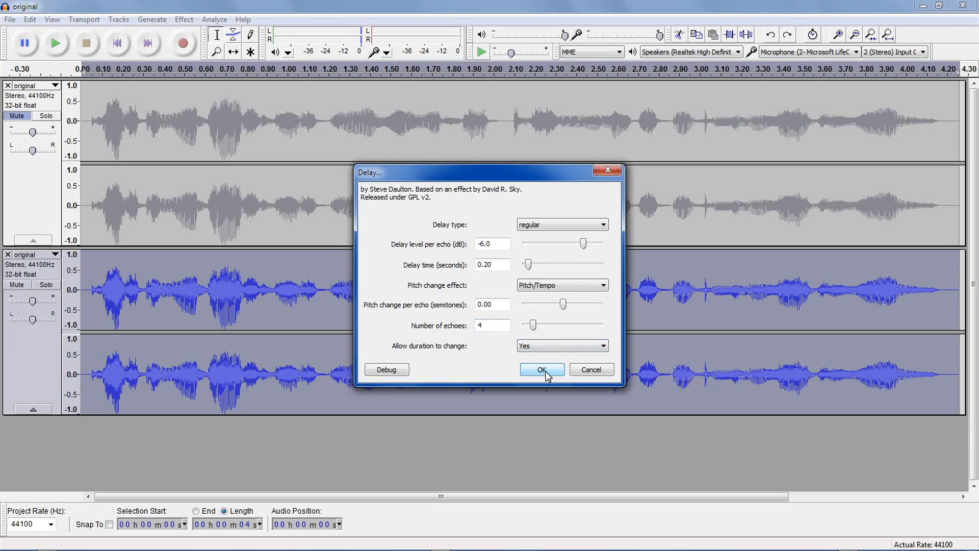
{"action": "left_click", "coordinate": [541, 369]}
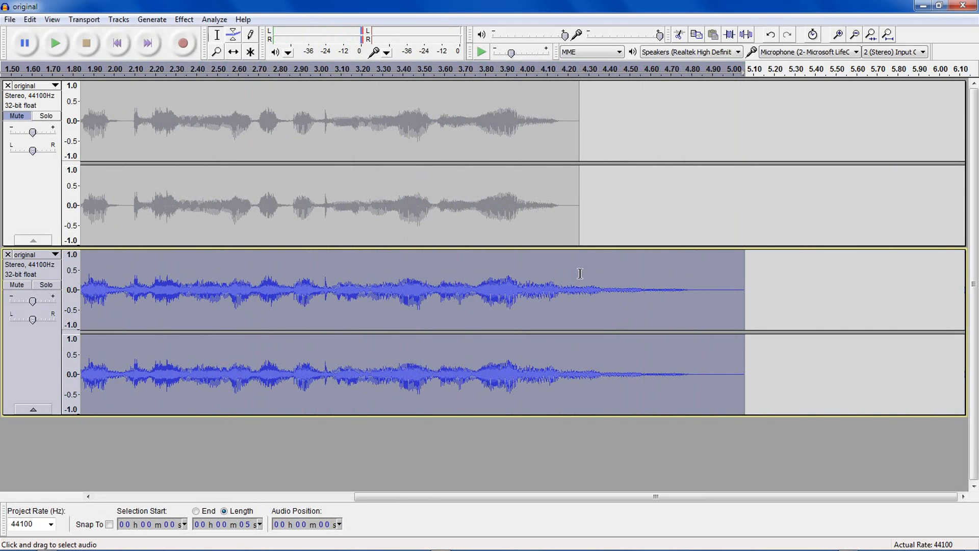
{"action": "mouse_move", "coordinate": [676, 299]}
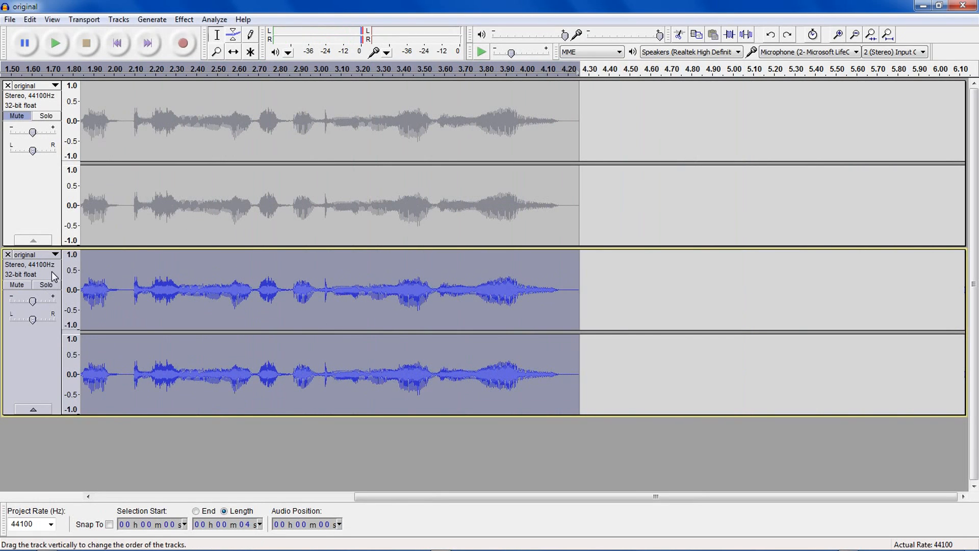
{"action": "left_click", "coordinate": [184, 19]}
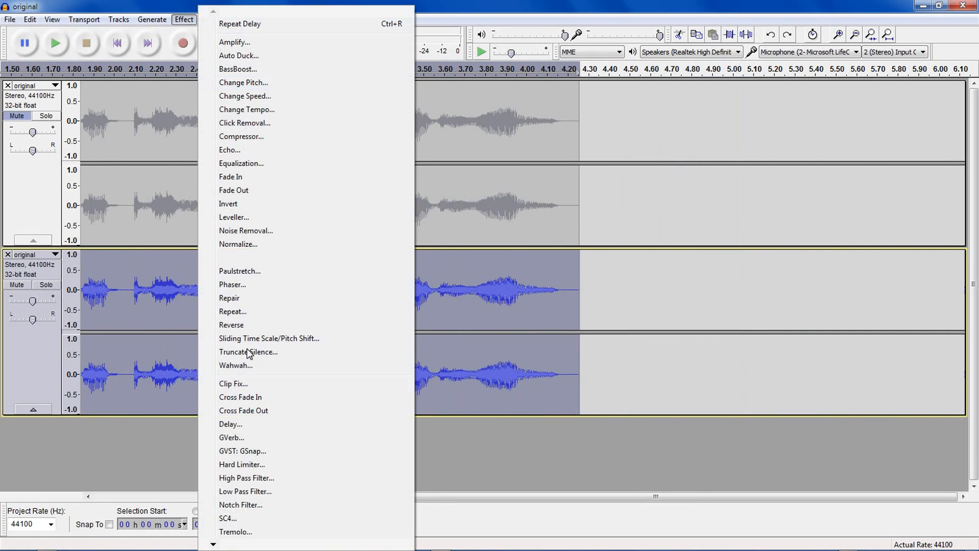
{"action": "left_click", "coordinate": [230, 424]}
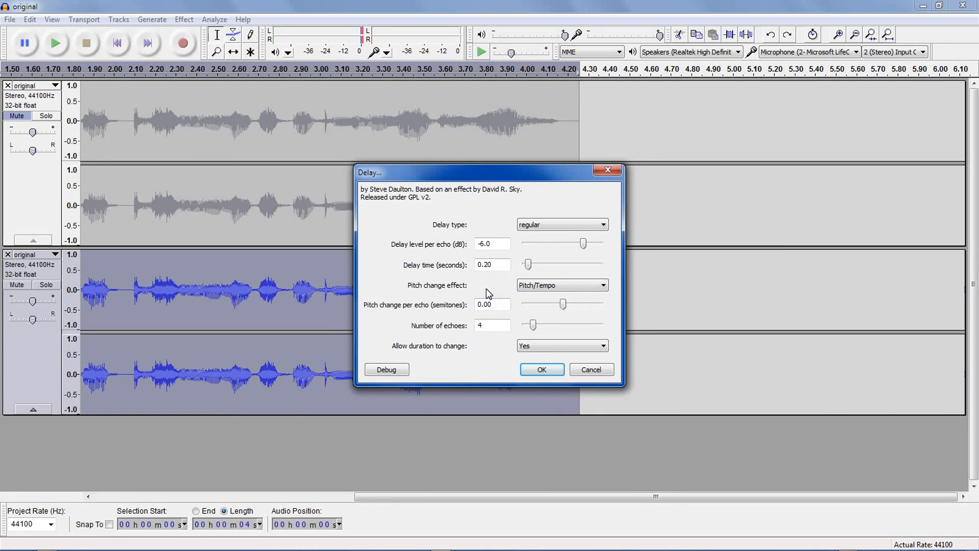
{"action": "mouse_move", "coordinate": [510, 302]}
{"action": "type", "text": "1.8"}
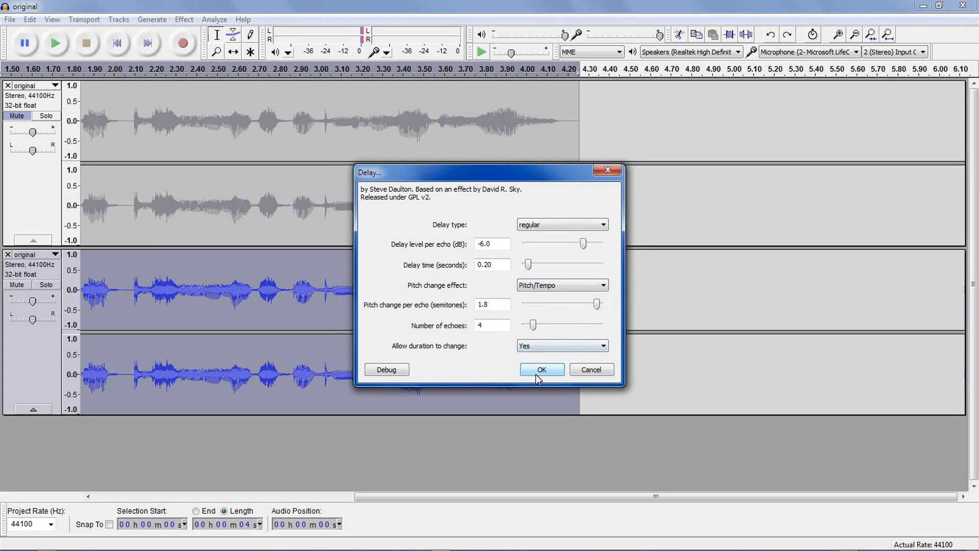
{"action": "left_click", "coordinate": [541, 370]}
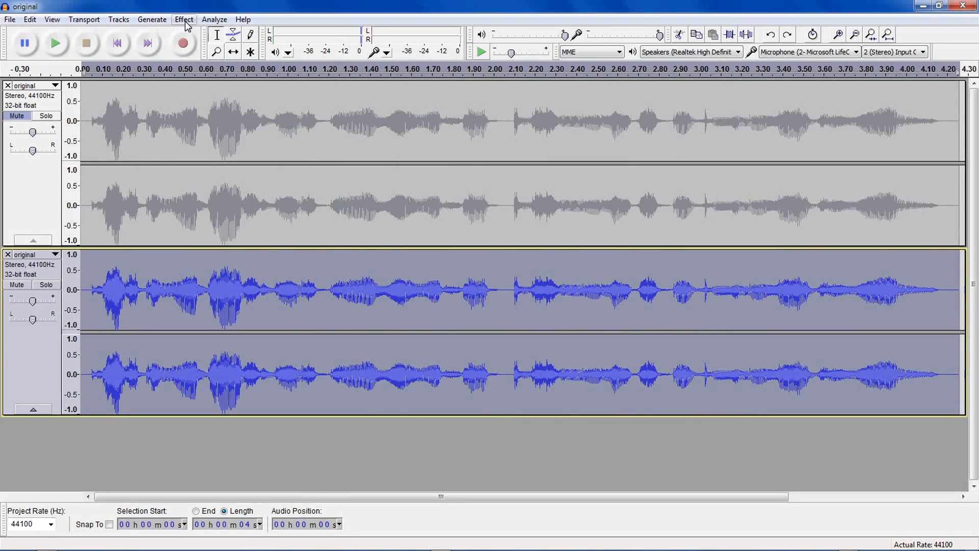
- Configure GVerb on the duplicate with room size 40 m and reverb time 0.1 s
{"action": "left_click", "coordinate": [183, 19]}
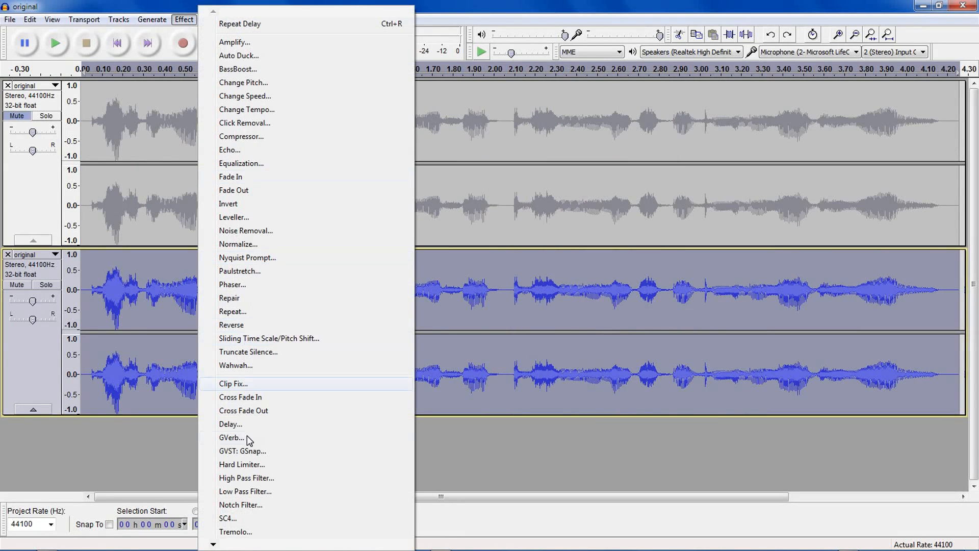
{"action": "mouse_move", "coordinate": [232, 437]}
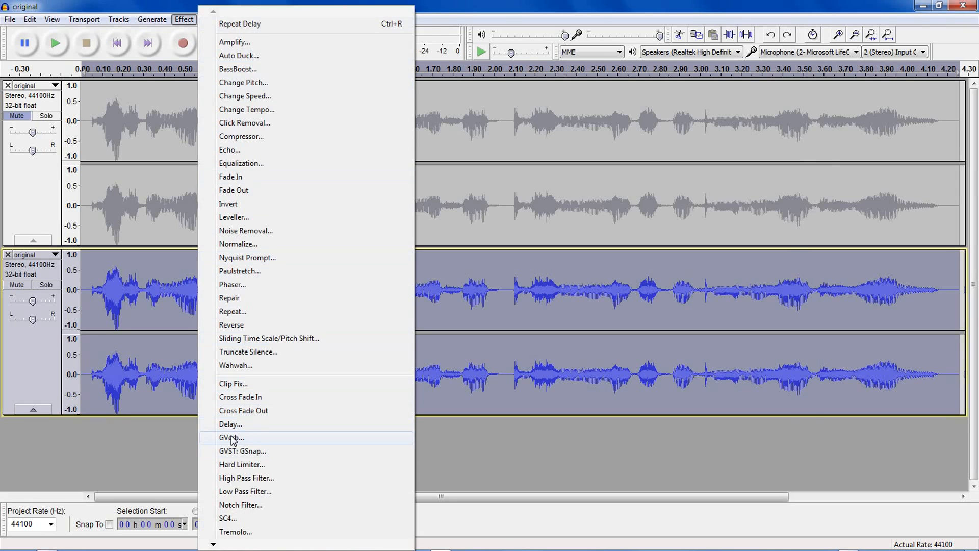
{"action": "left_click", "coordinate": [231, 437]}
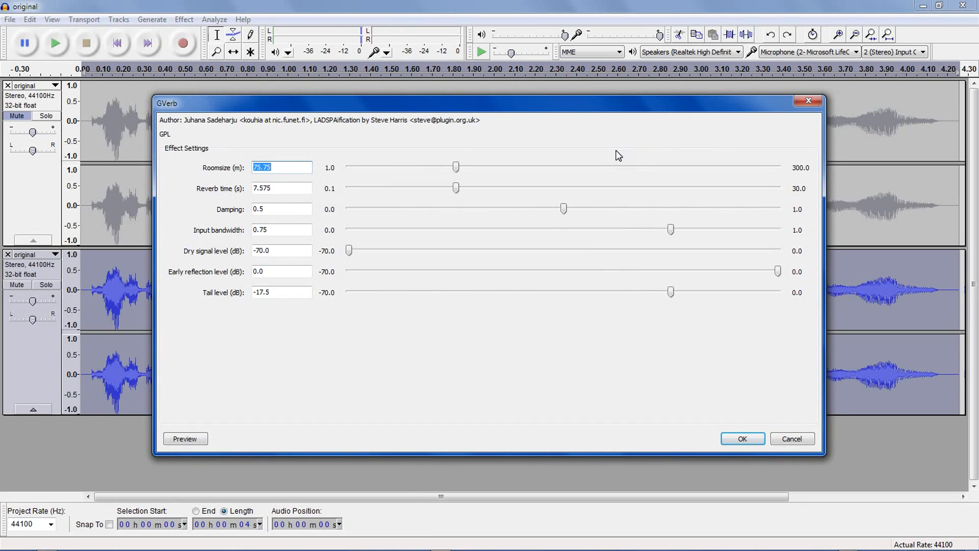
{"action": "left_click_drag", "start_coordinate": [454, 167], "coordinate": [404, 167]}
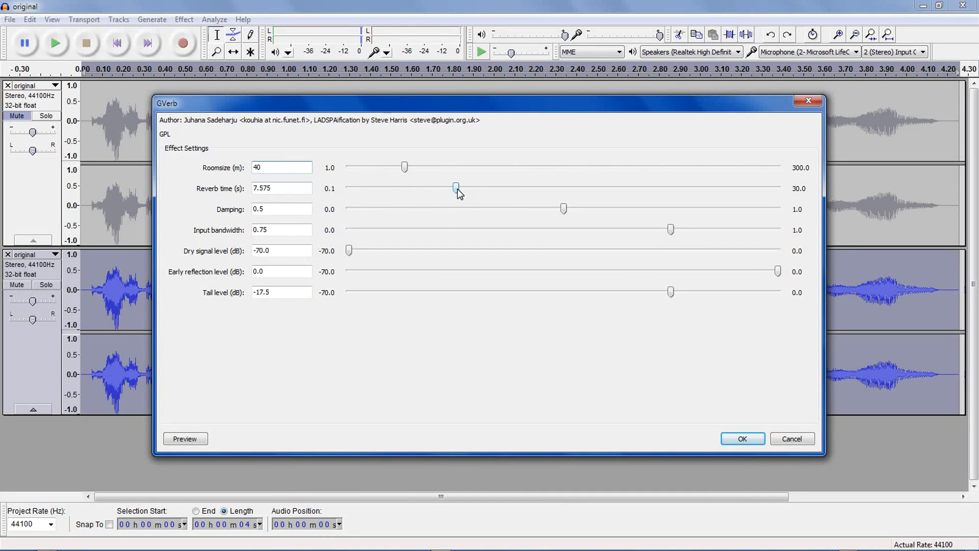
{"action": "left_click_drag", "start_coordinate": [456, 188], "coordinate": [349, 188]}
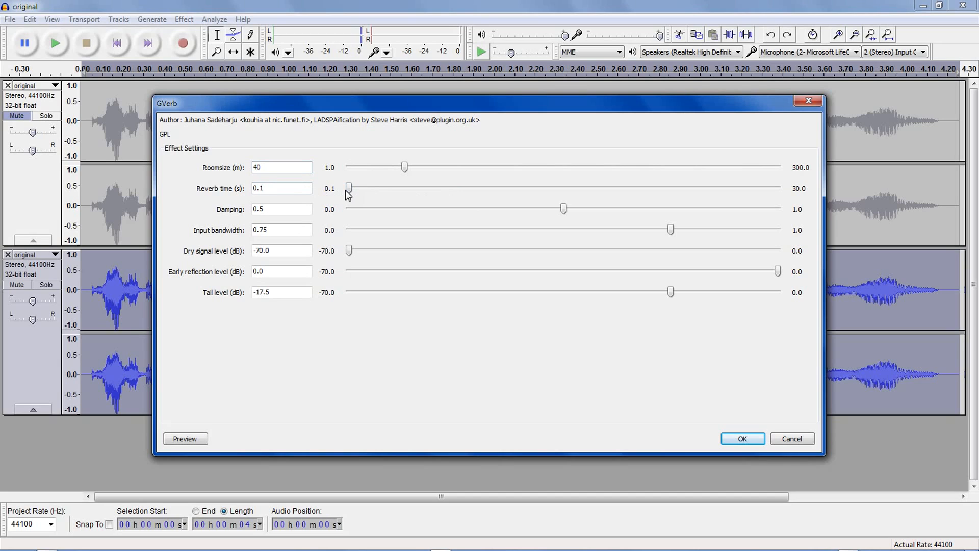
{"action": "mouse_move", "coordinate": [387, 236]}
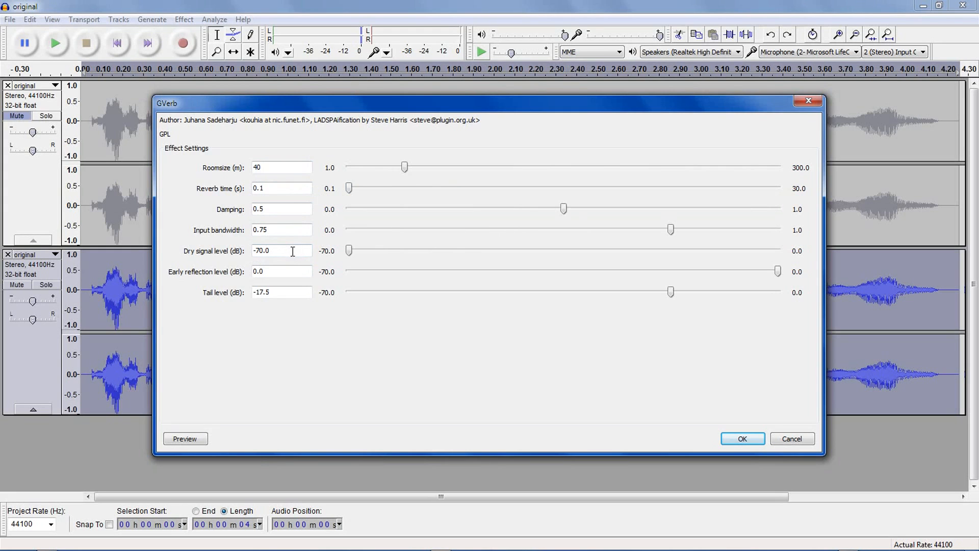
{"action": "mouse_move", "coordinate": [95, 182]}
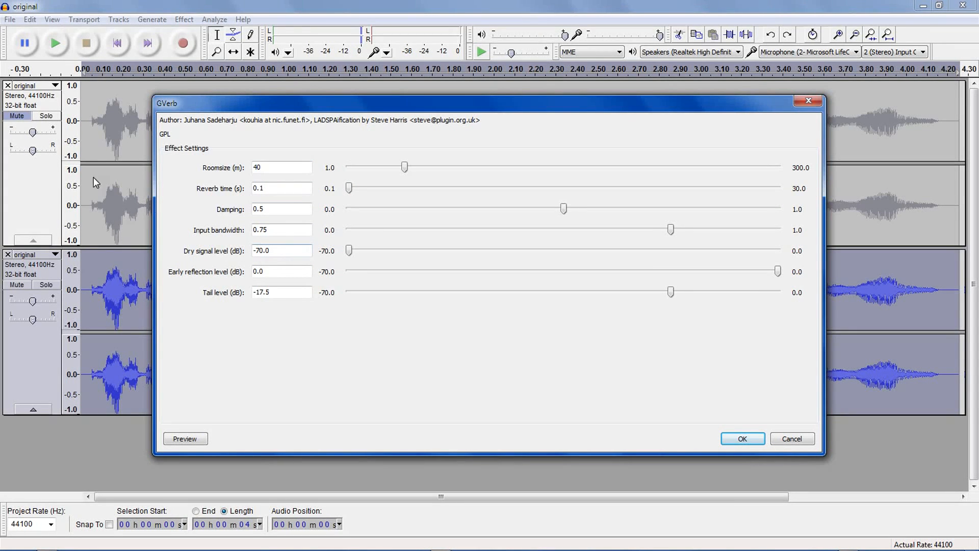
{"action": "mouse_move", "coordinate": [44, 281]}
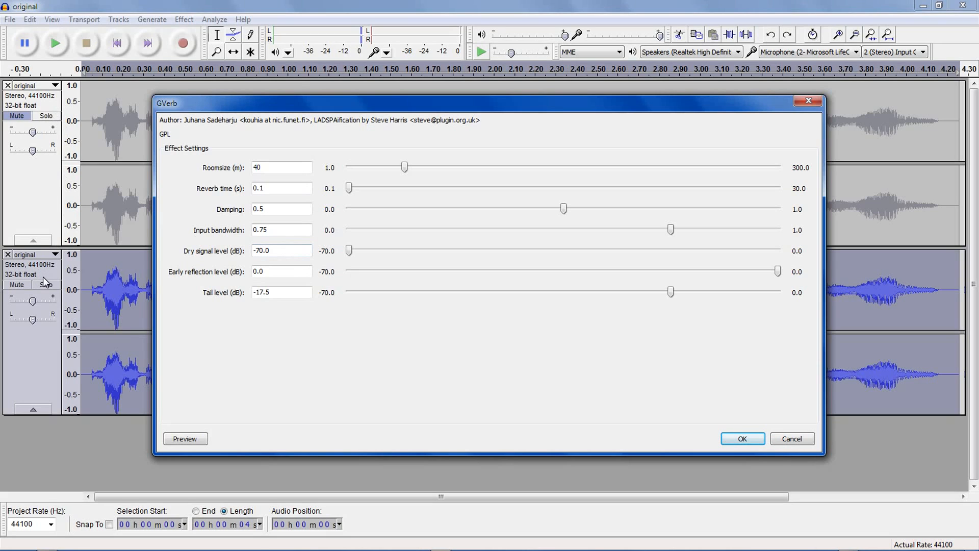
{"action": "mouse_move", "coordinate": [648, 261]}
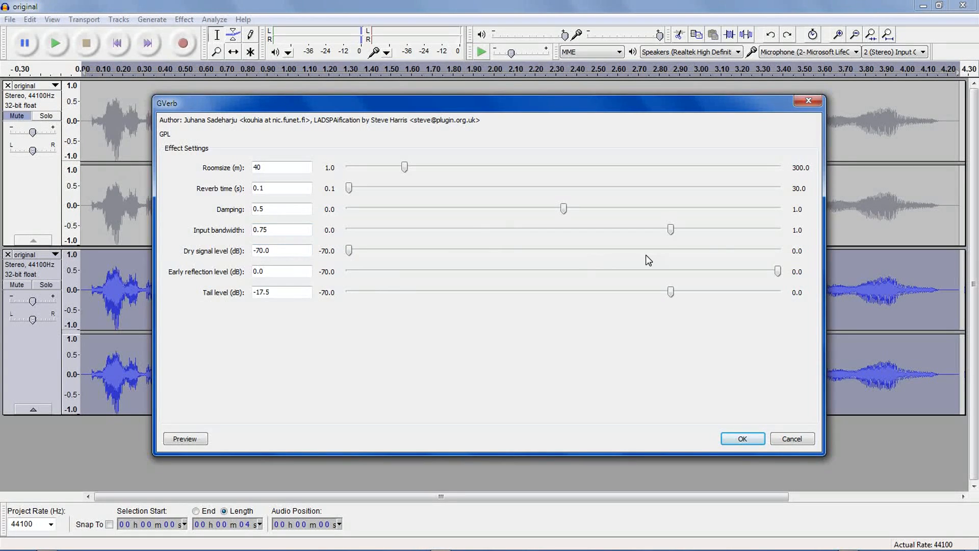
{"action": "mouse_move", "coordinate": [798, 267]}
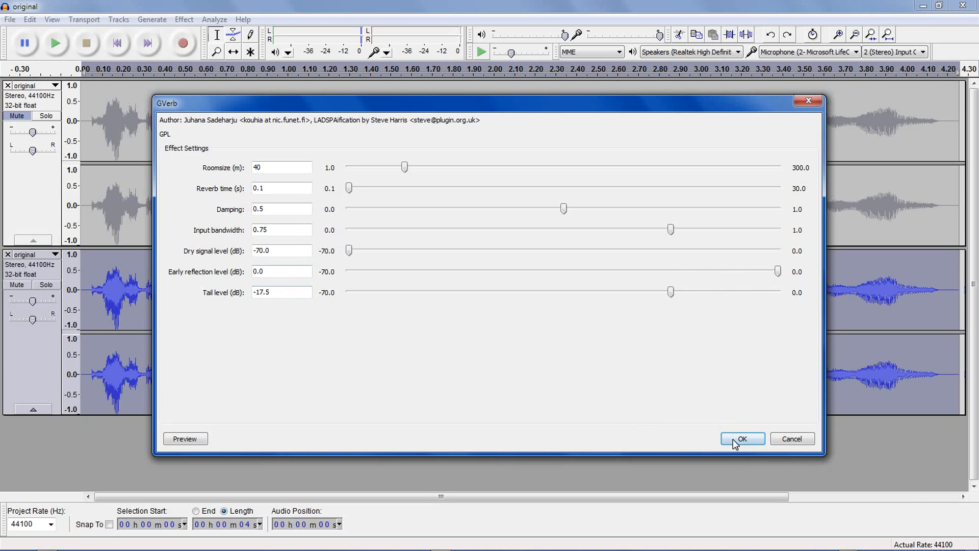
- Apply GVerb, start playback and lower the duplicate track's gain to about -7 dB
{"action": "left_click", "coordinate": [742, 438]}
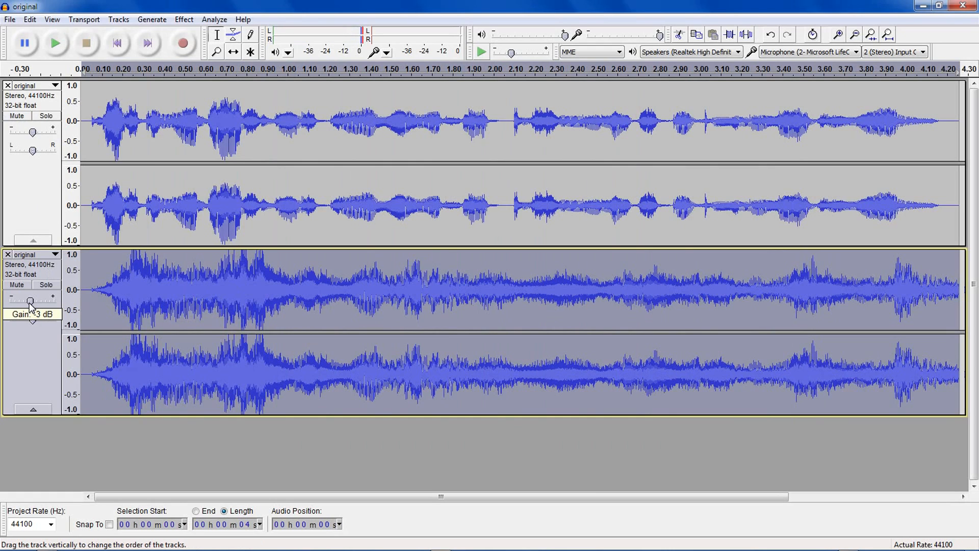
{"action": "left_click", "coordinate": [55, 42]}
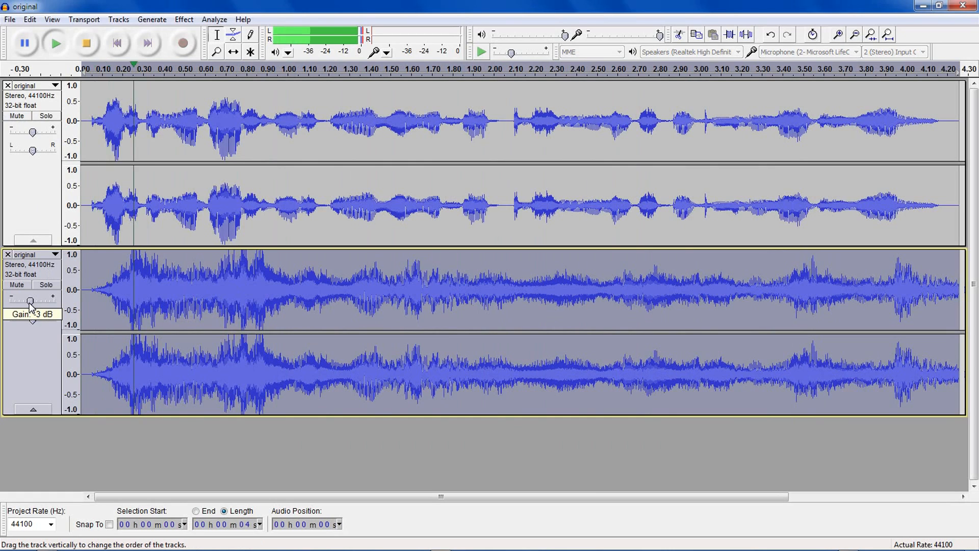
{"action": "left_click_drag", "start_coordinate": [30, 301], "coordinate": [24, 301]}
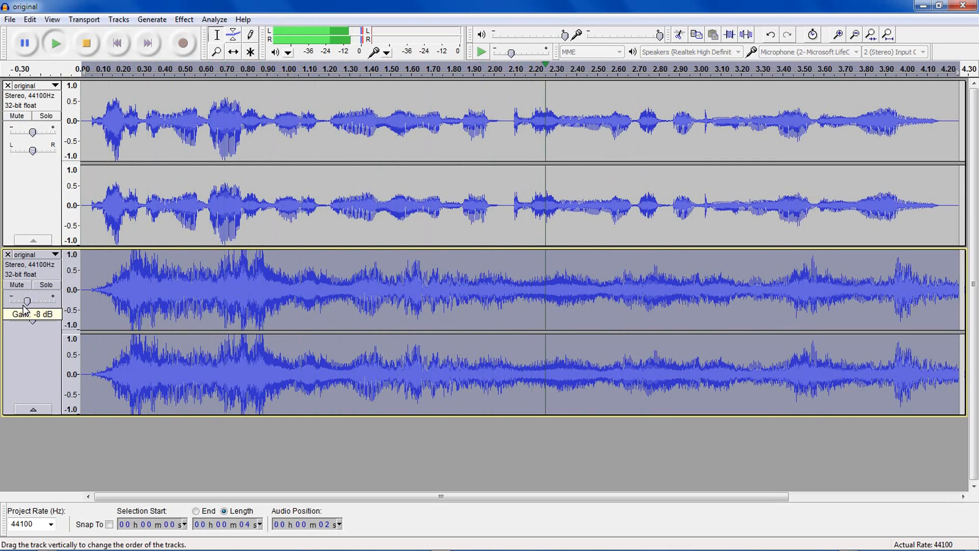
{"action": "left_click_drag", "start_coordinate": [25, 301], "coordinate": [28, 302]}
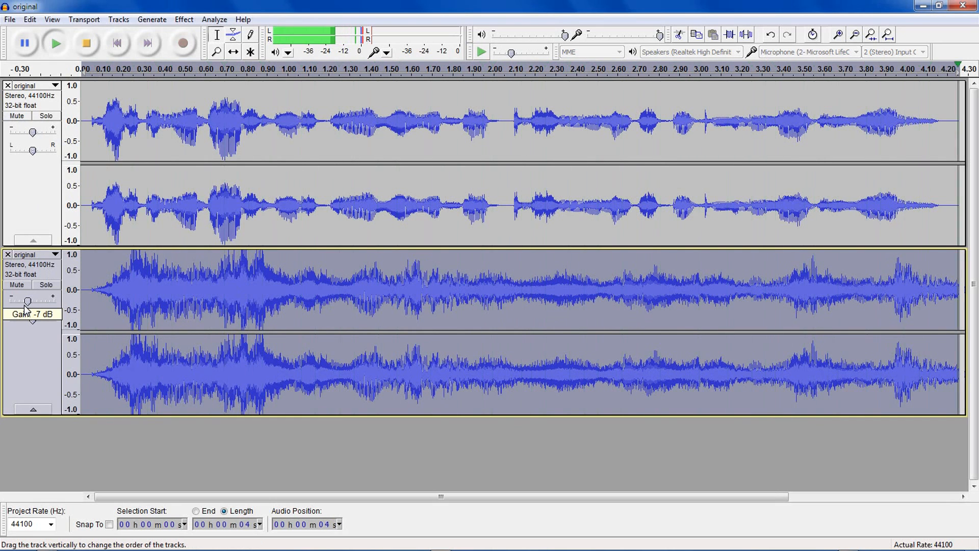